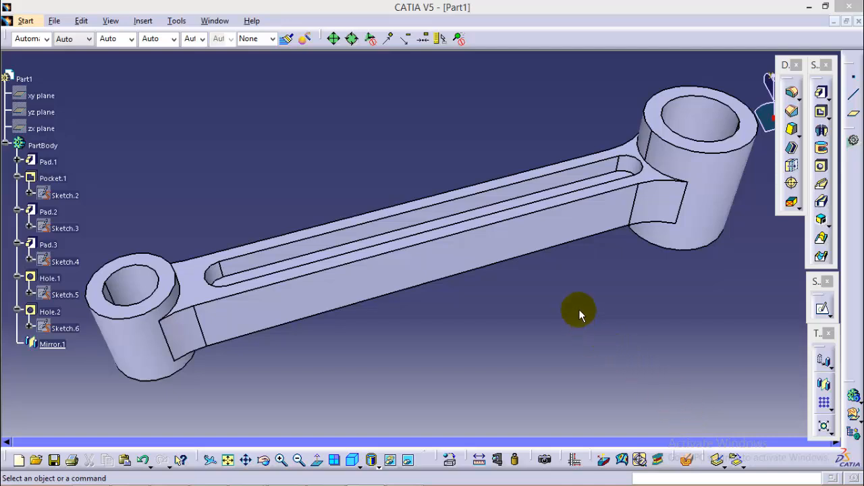
mouse_move(573, 317)
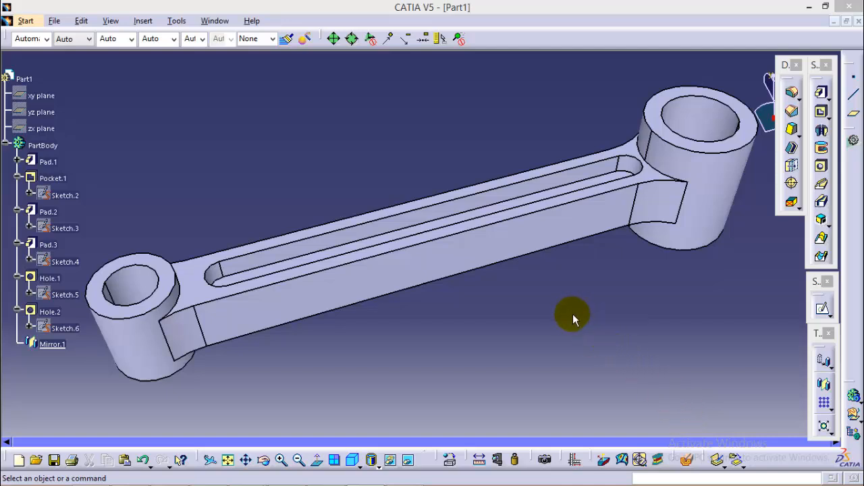
mouse_move(563, 320)
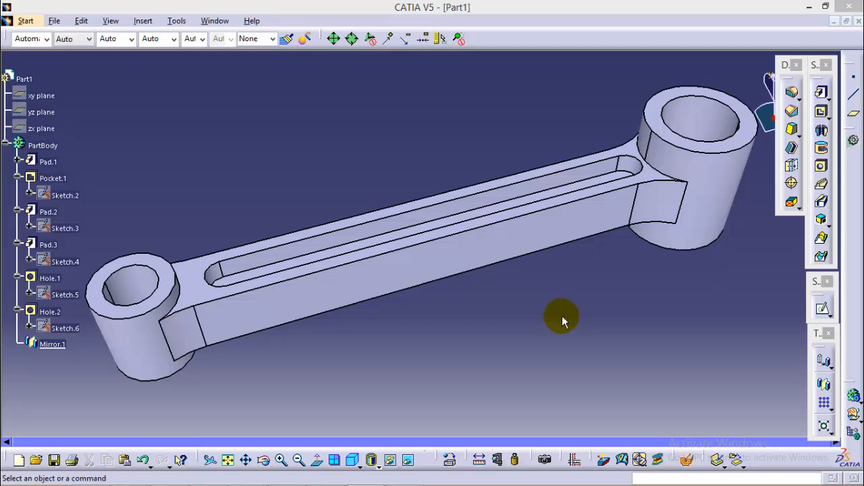
mouse_move(560, 305)
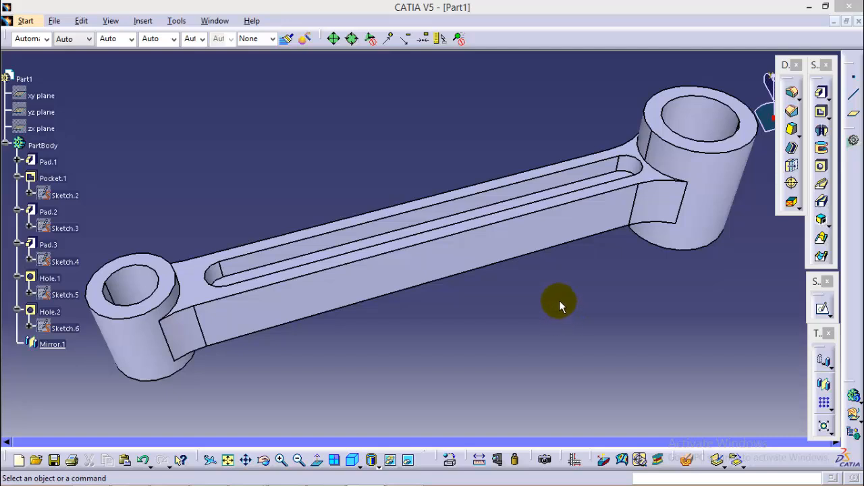
mouse_move(548, 301)
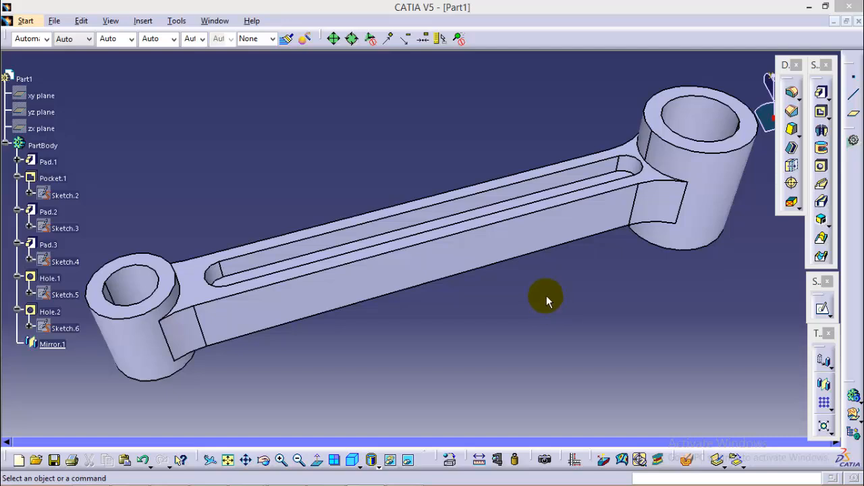
mouse_move(587, 275)
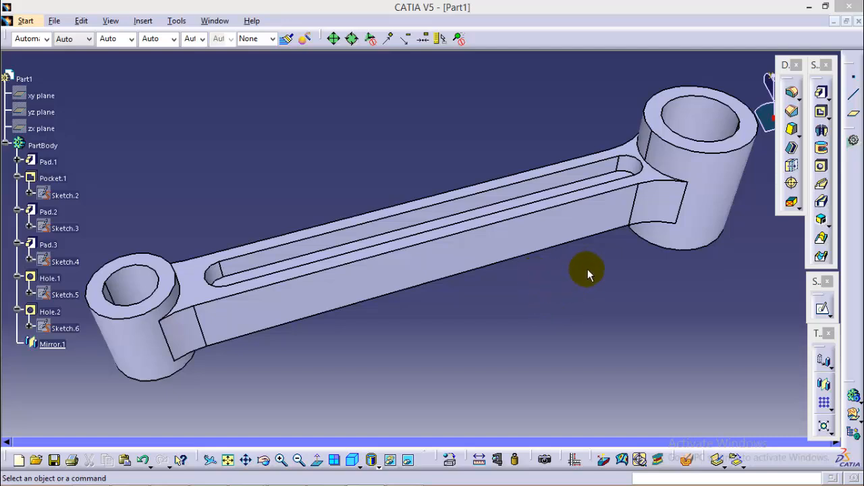
mouse_move(485, 164)
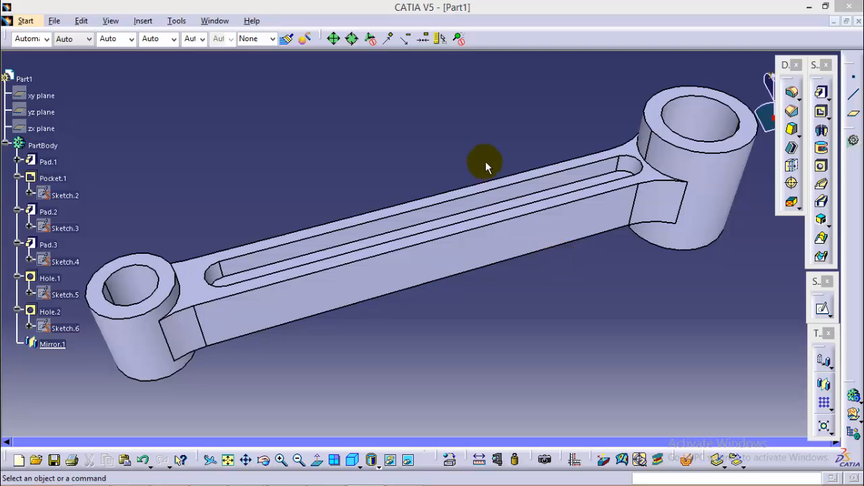
Create a new Part Design part named 'Articulated Rod'.
click(25, 20)
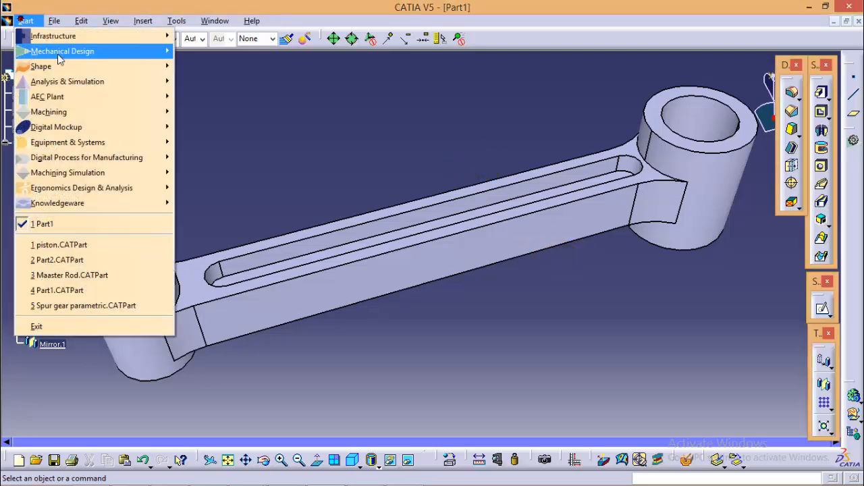
click(62, 50)
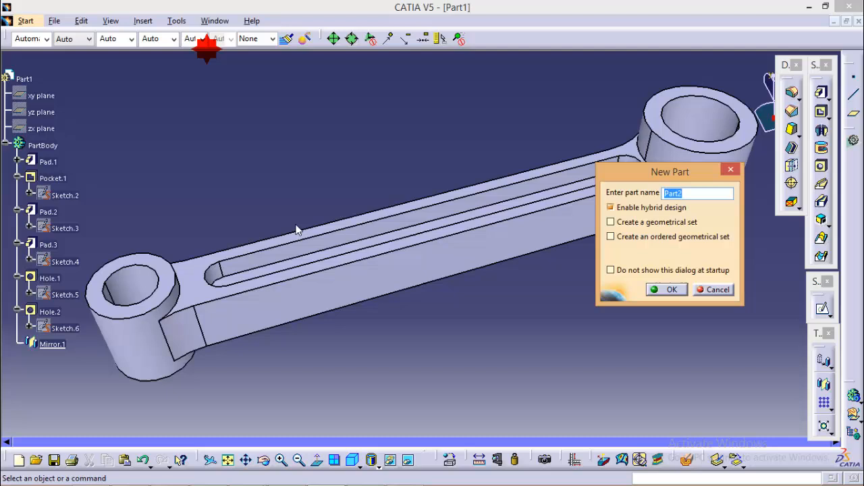
text(Articula)
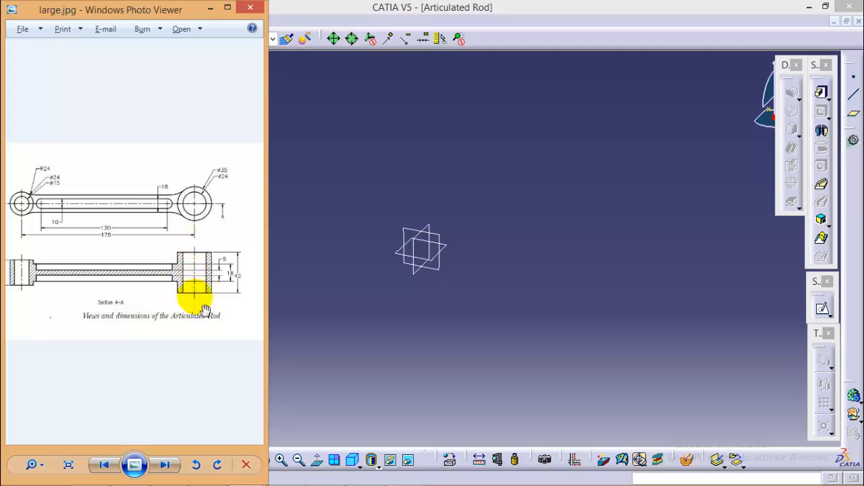
mouse_move(182, 277)
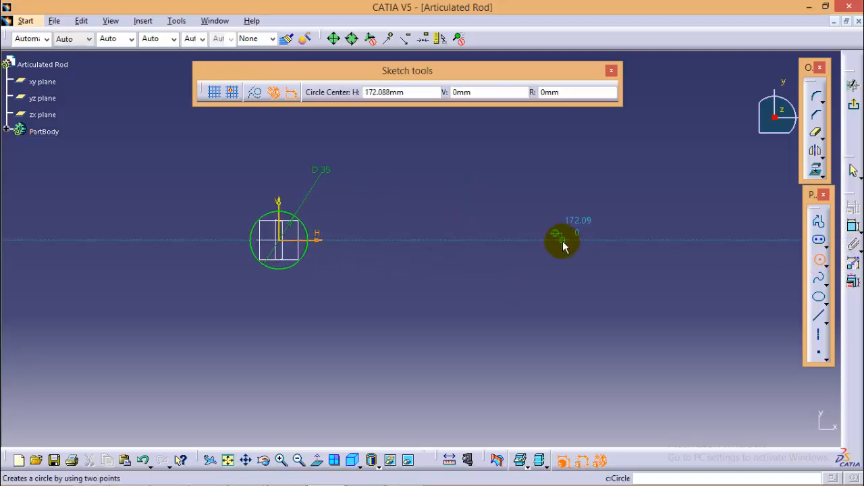
Add the 24 mm second circle on the axis, 178 mm from the first circle's centre.
click(561, 233)
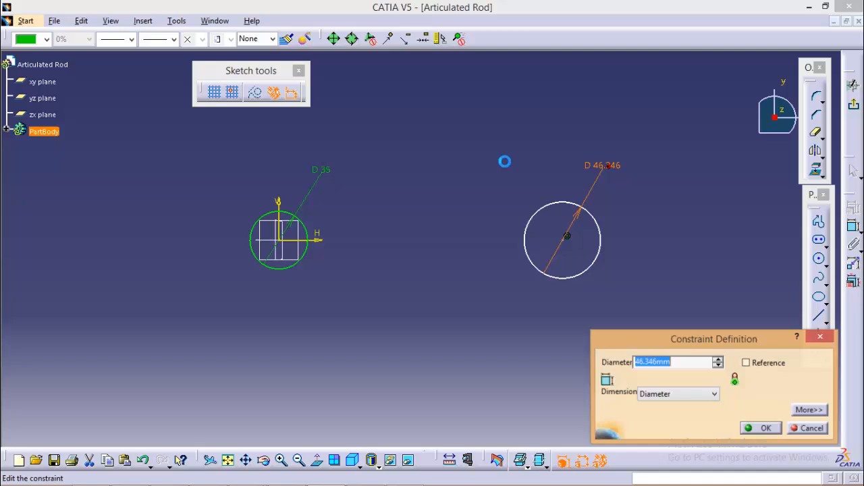
click(766, 428)
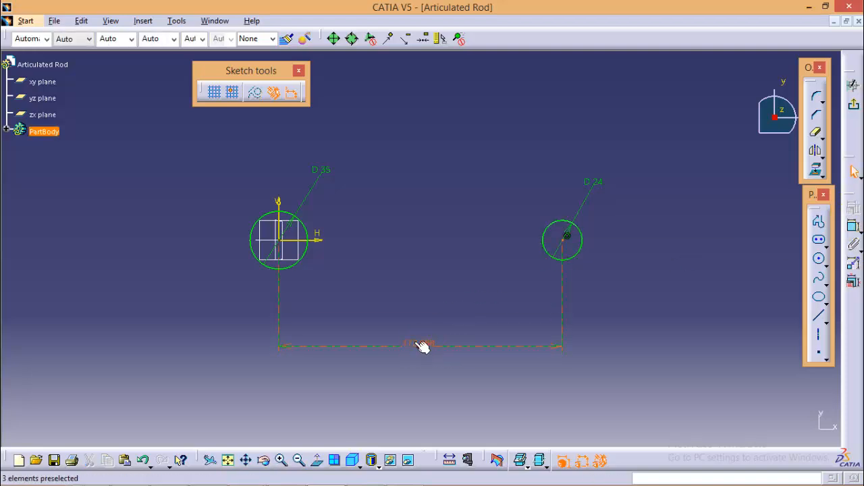
double_click(418, 346)
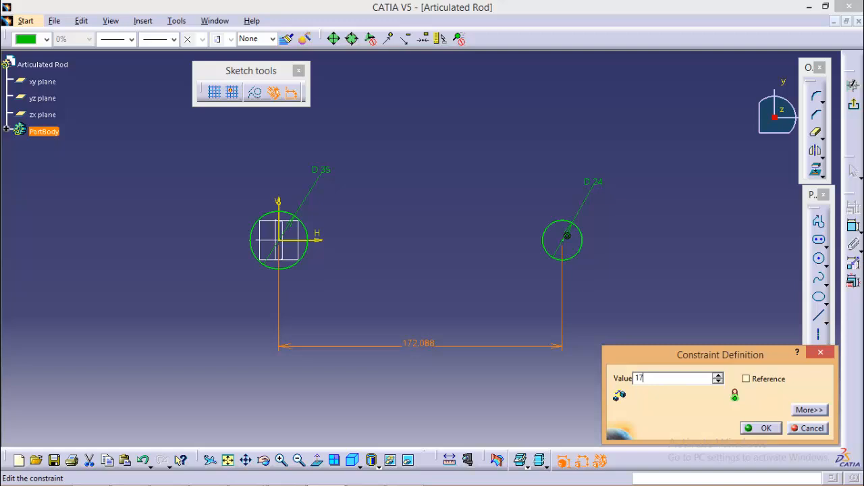
click(765, 428)
text(9)
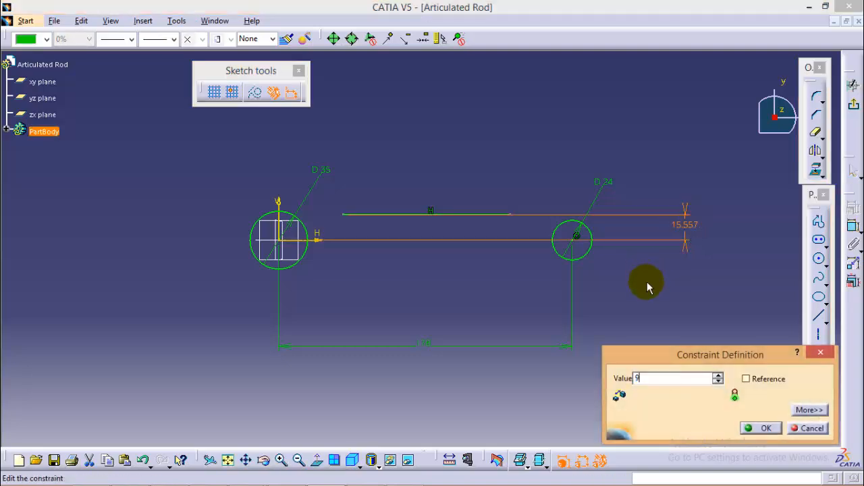
Fix the horizontal line 9 mm above the circle-centre axis.
click(766, 428)
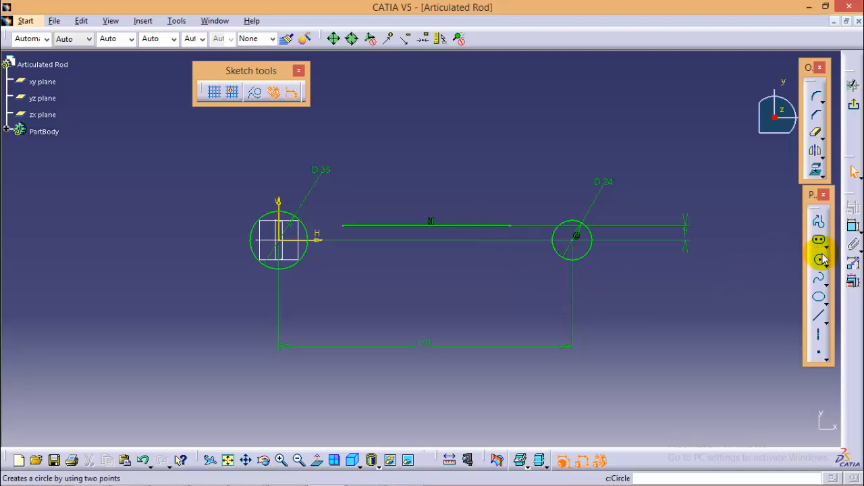
Draw a three-point arc from the line tangent to the right circle and edit its radius.
click(819, 259)
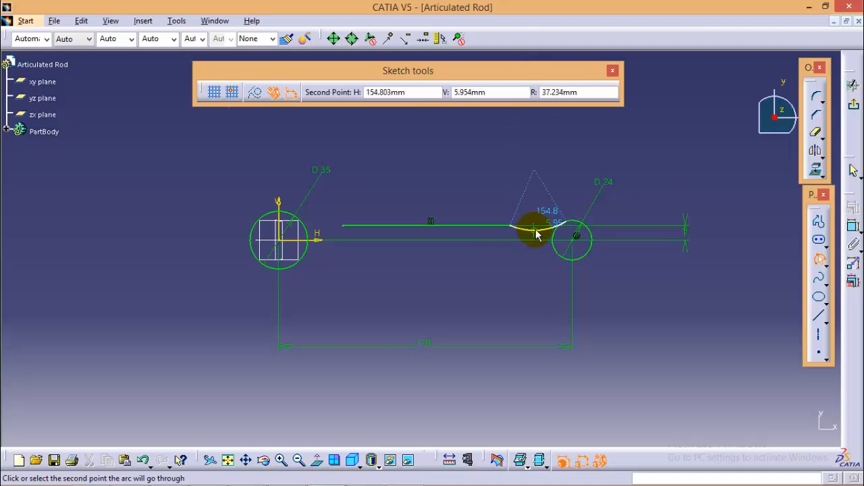
click(537, 233)
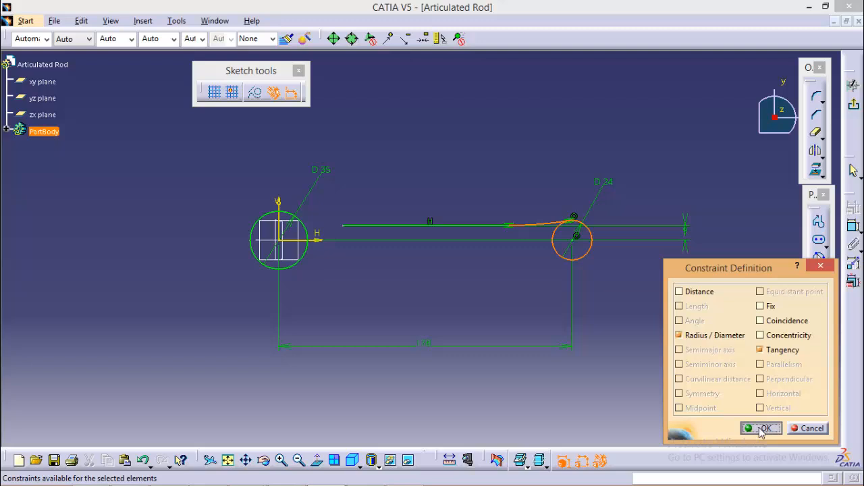
click(762, 428)
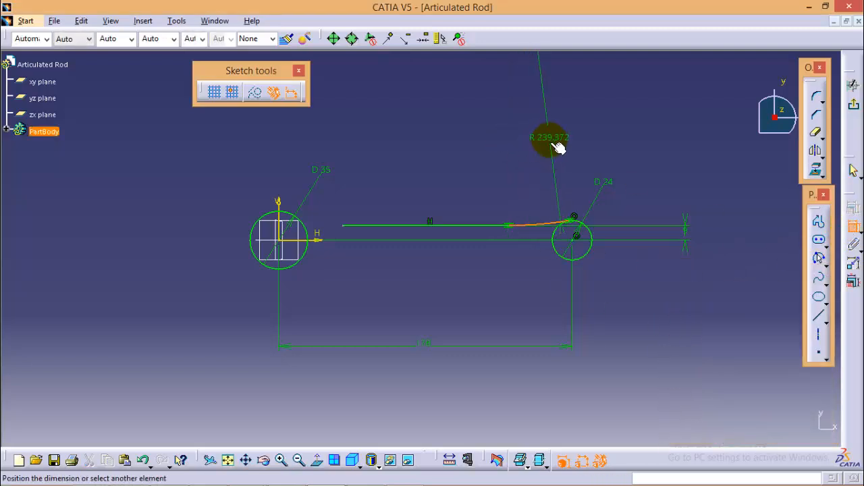
double_click(549, 137)
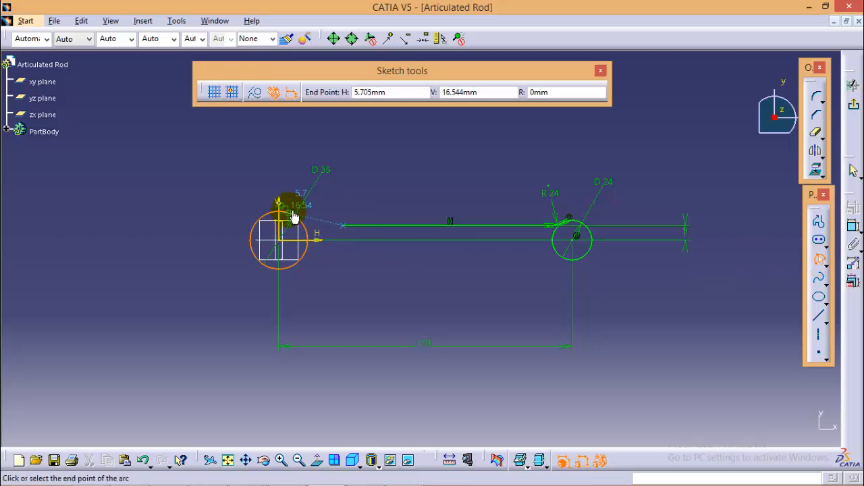
Draw the left arc tangent to the left circle with a 24 mm radius.
click(293, 218)
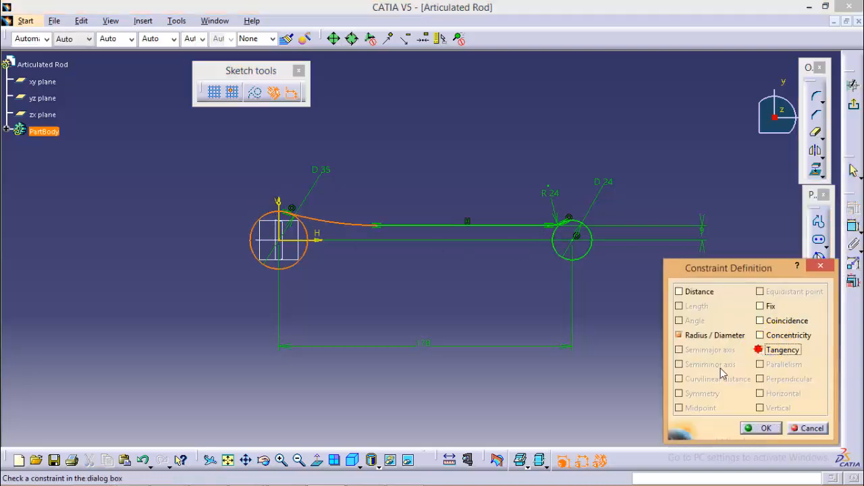
click(766, 428)
text(24)
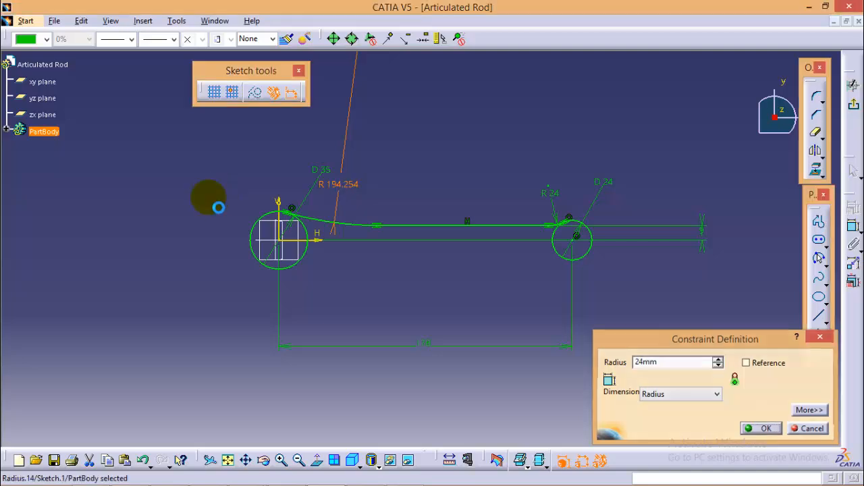
click(765, 428)
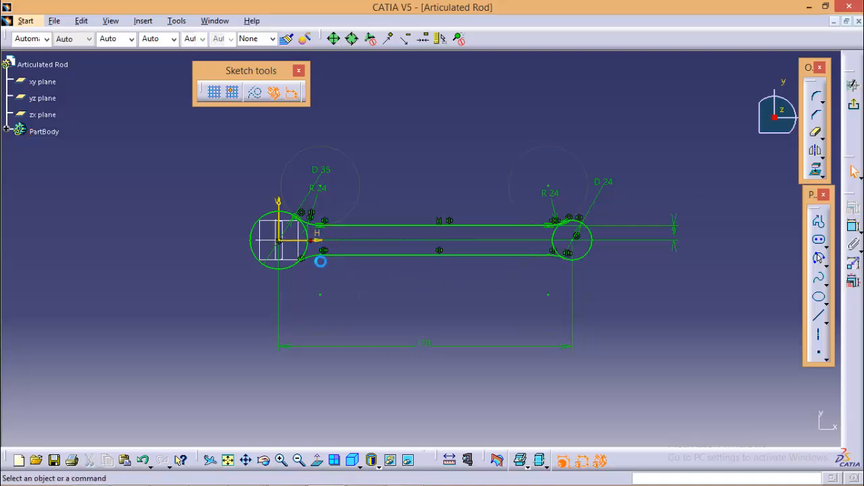
mouse_move(661, 323)
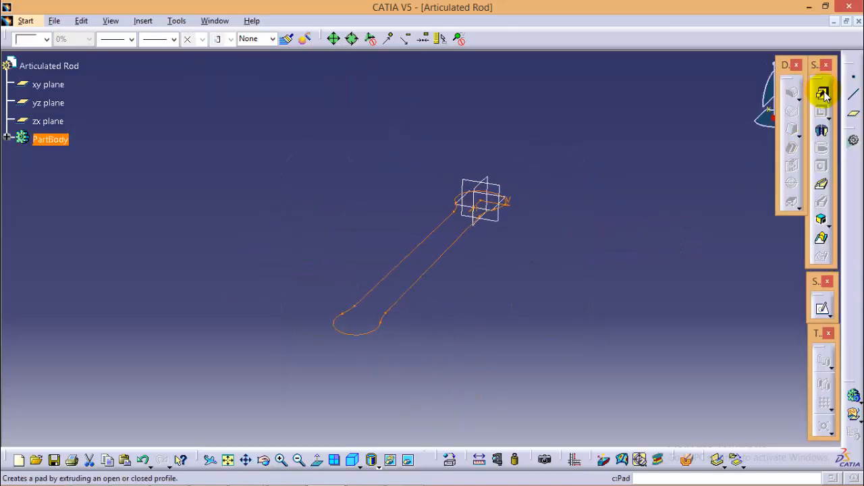
Pad Sketch.1 to a length of 9 mm.
click(823, 93)
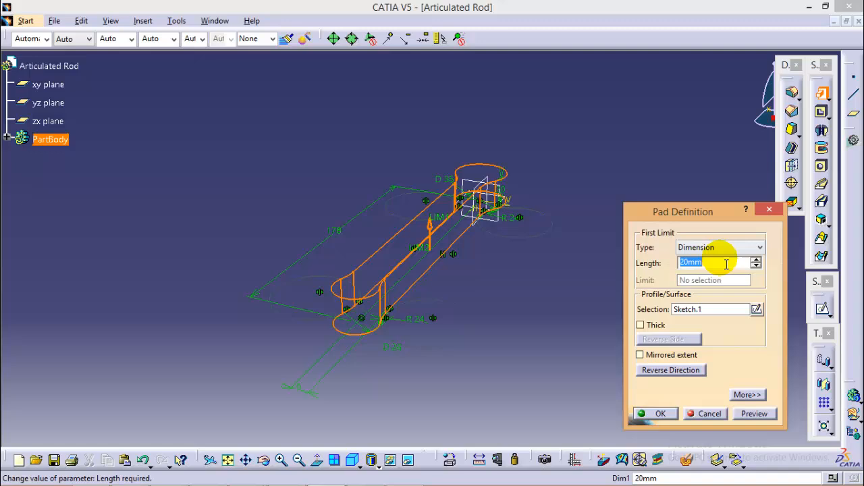
text(9)
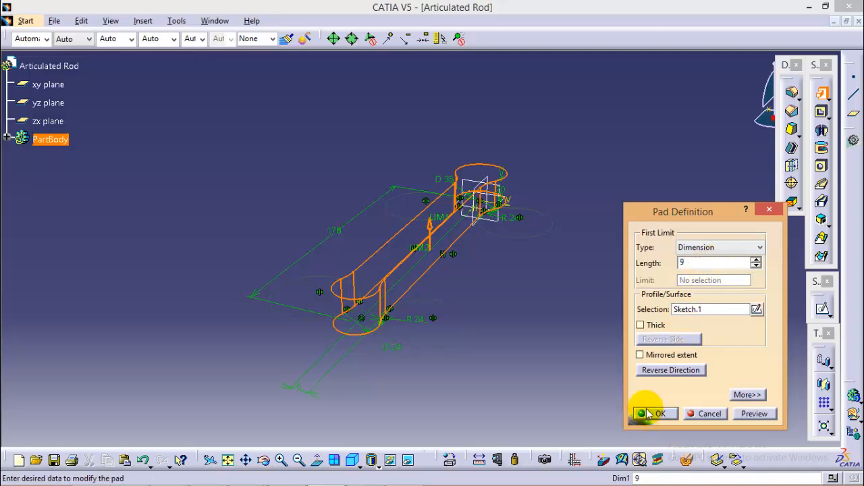
click(654, 413)
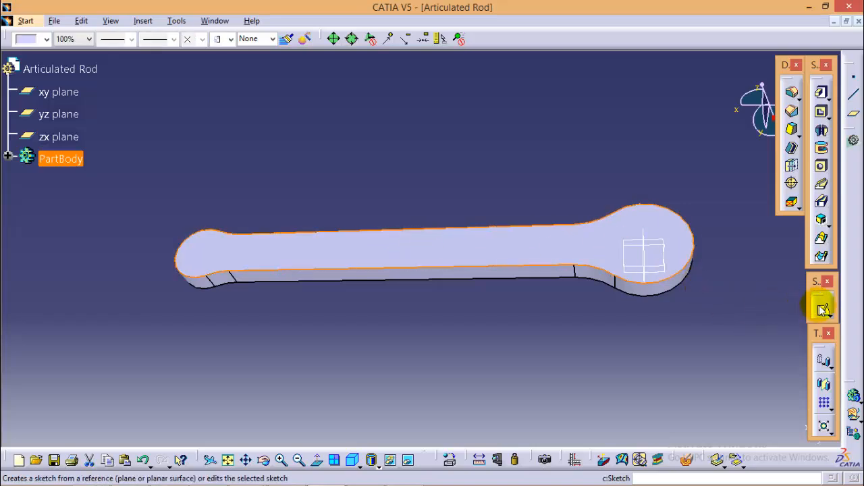
Sketch an elongated hole on the rod's top face, 5 wide and 130 long.
click(822, 308)
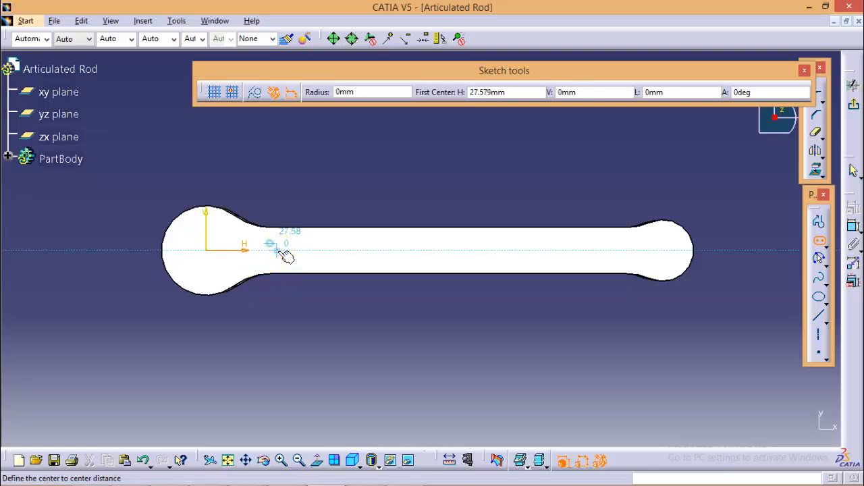
click(599, 250)
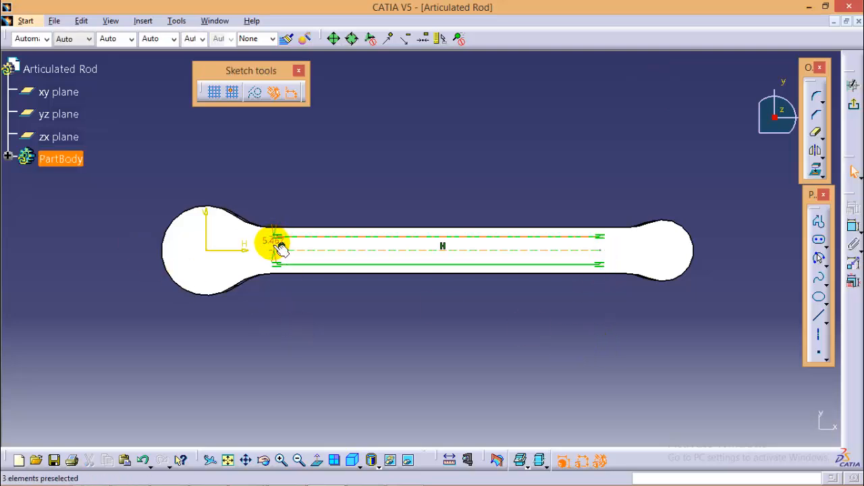
double_click(270, 241)
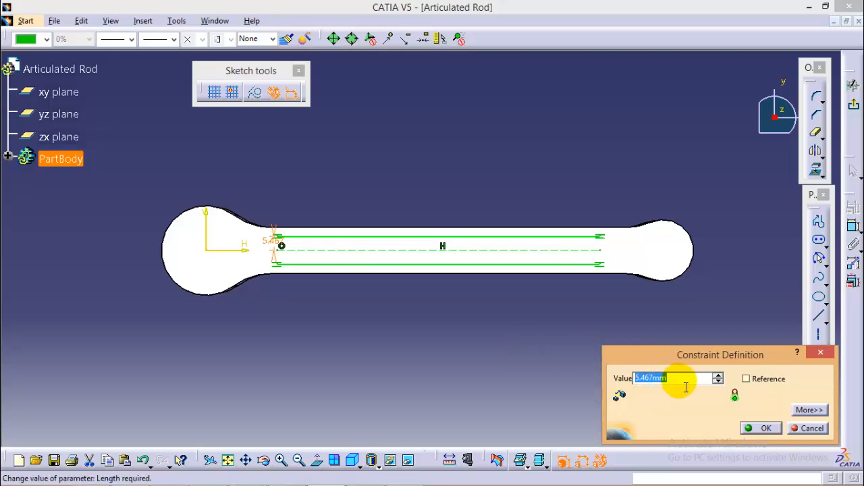
text(5)
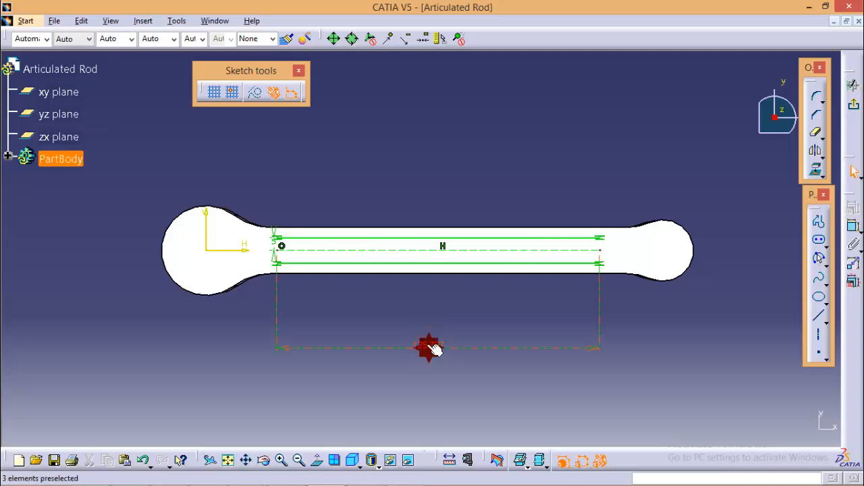
double_click(429, 346)
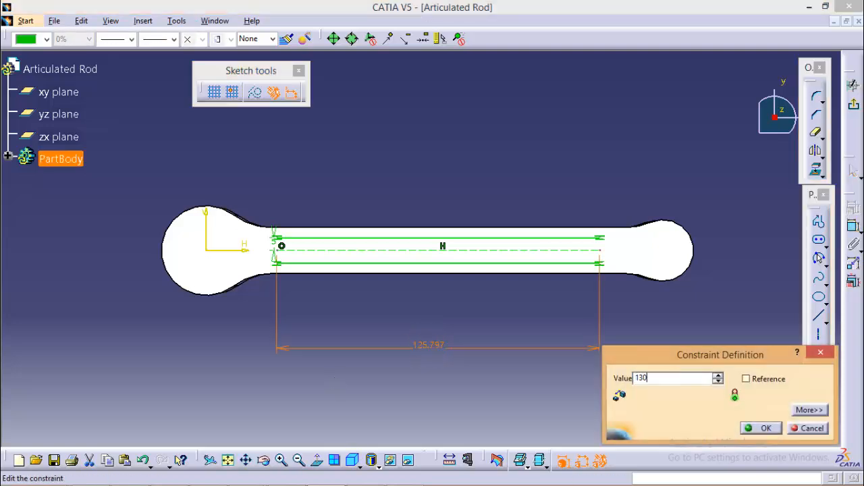
click(766, 428)
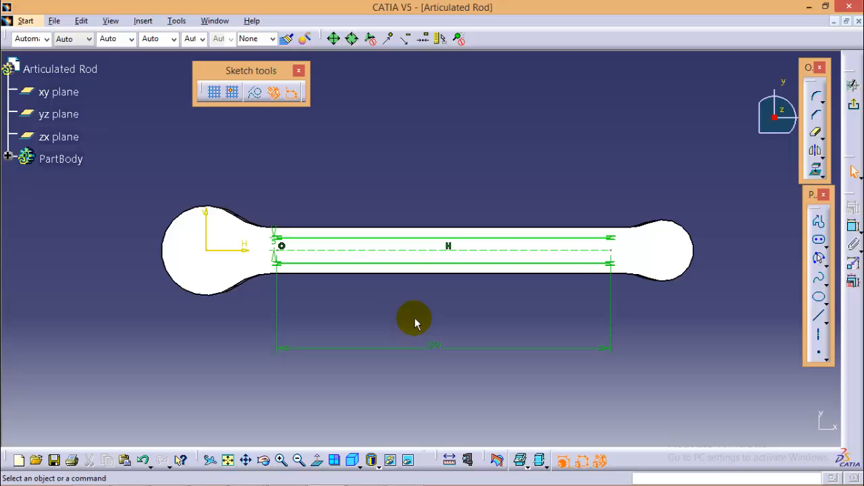
mouse_move(405, 255)
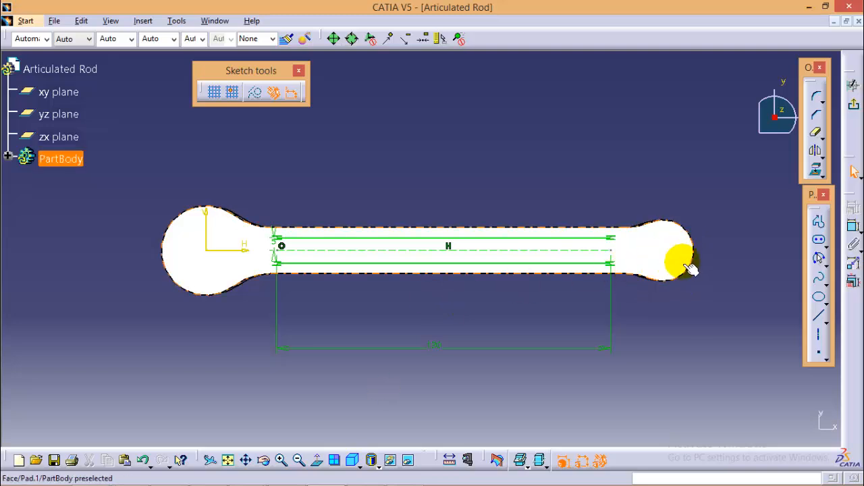
Project the right eye edge and place the slot 24 mm from its centre.
click(678, 263)
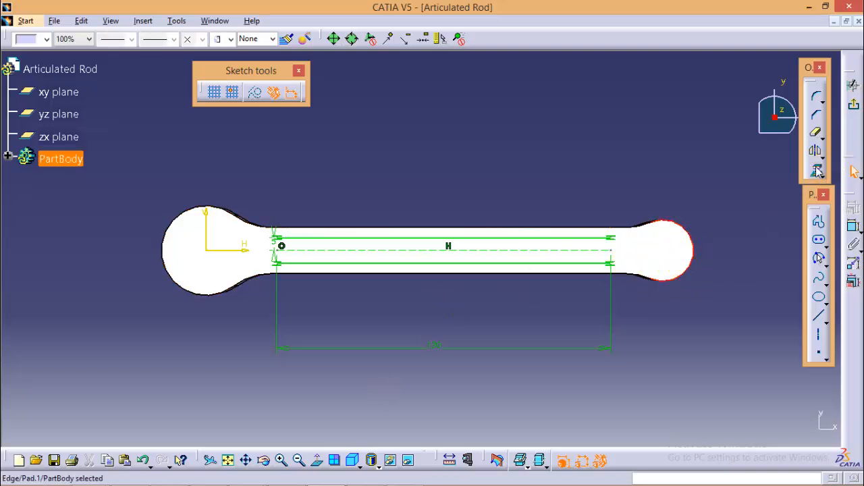
mouse_move(534, 263)
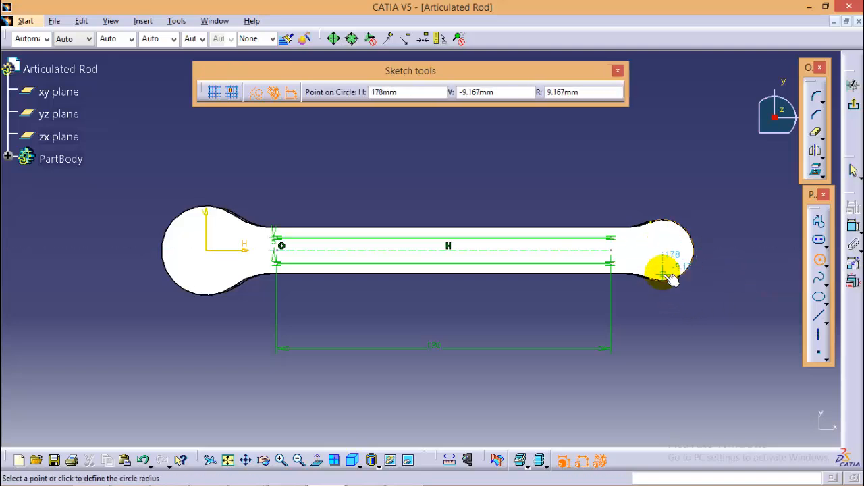
click(667, 277)
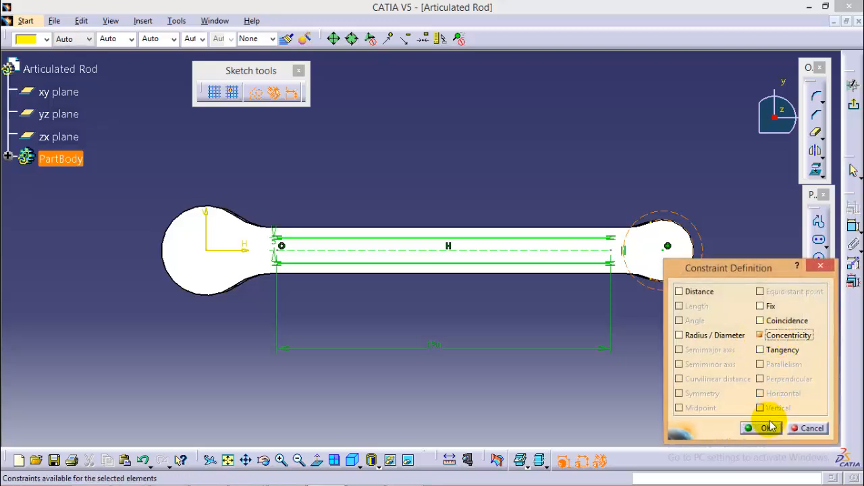
click(769, 427)
text(24)
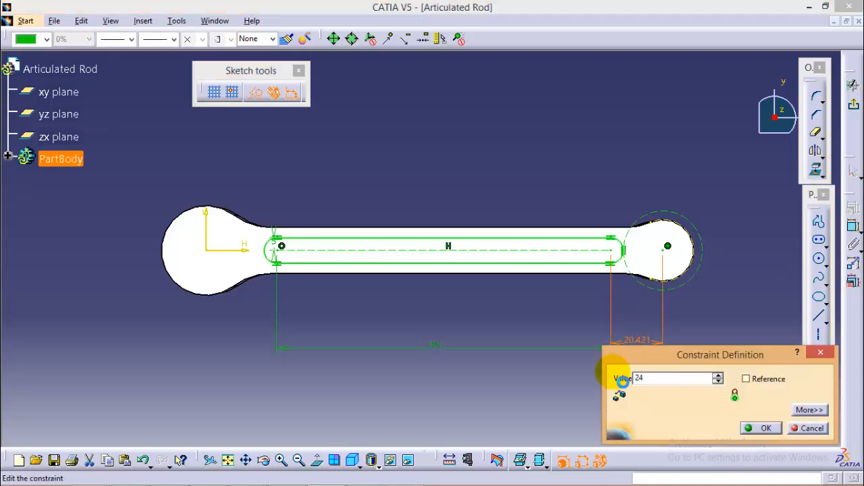
click(766, 428)
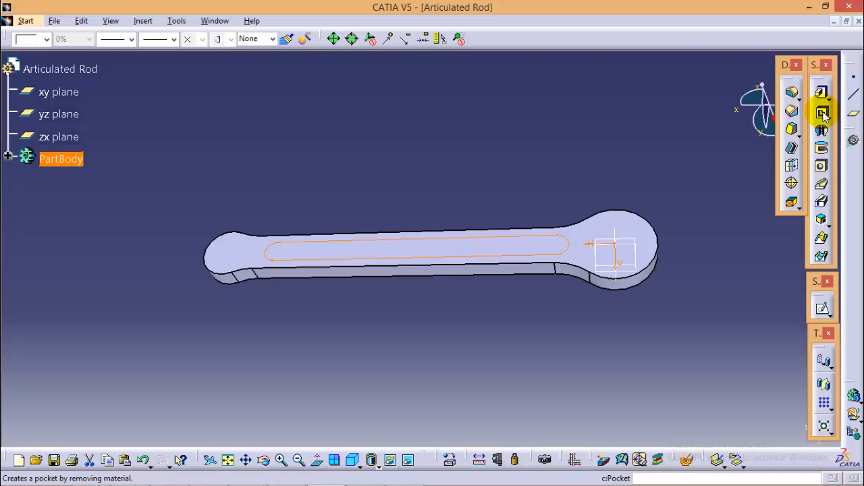
Pocket Sketch.2 to a depth of 9-2.5 mm.
click(823, 113)
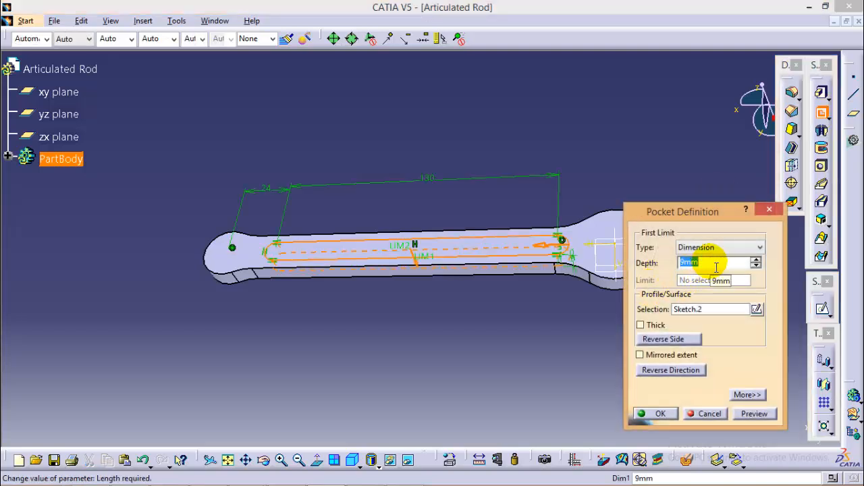
text(9-)
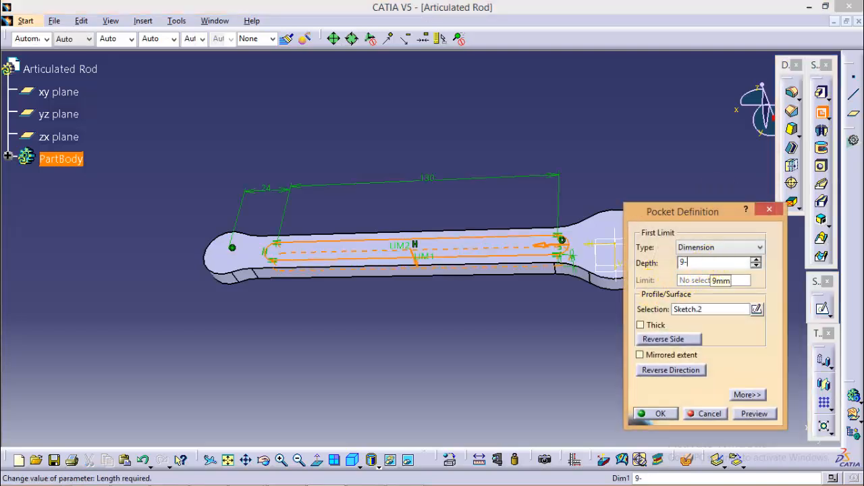
text(2.5)
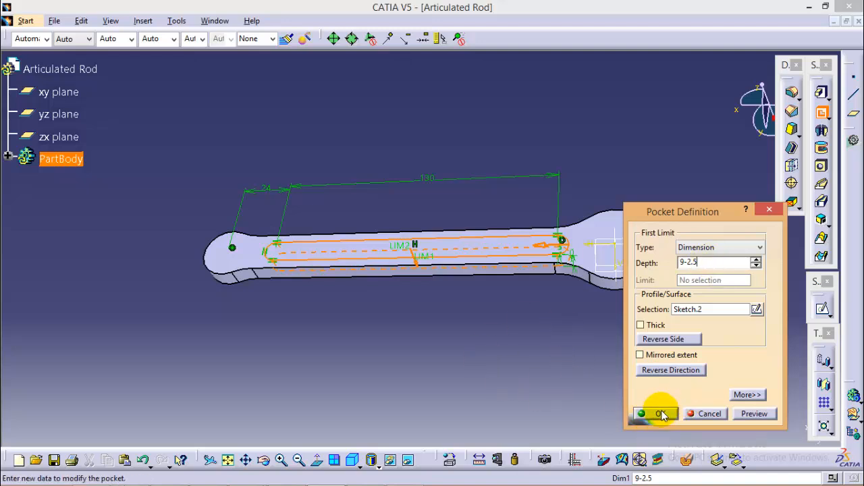
click(657, 413)
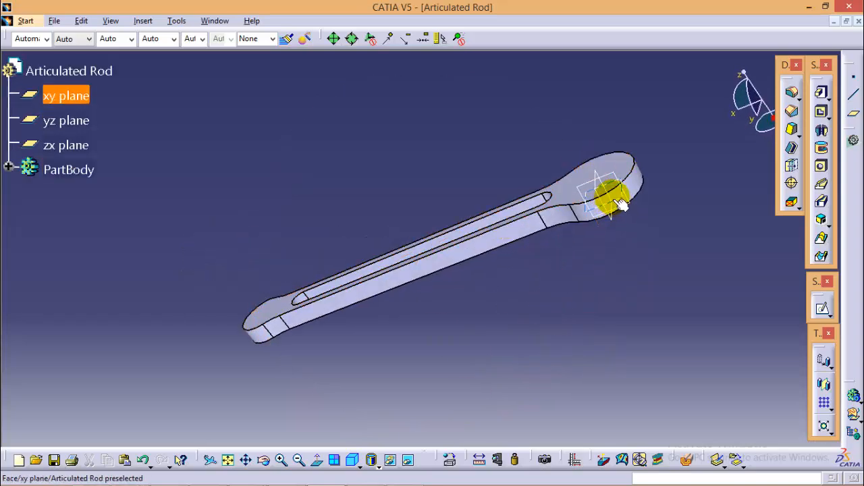
On the xy plane, project the right eye edge and draw a 24 mm circle there.
click(607, 202)
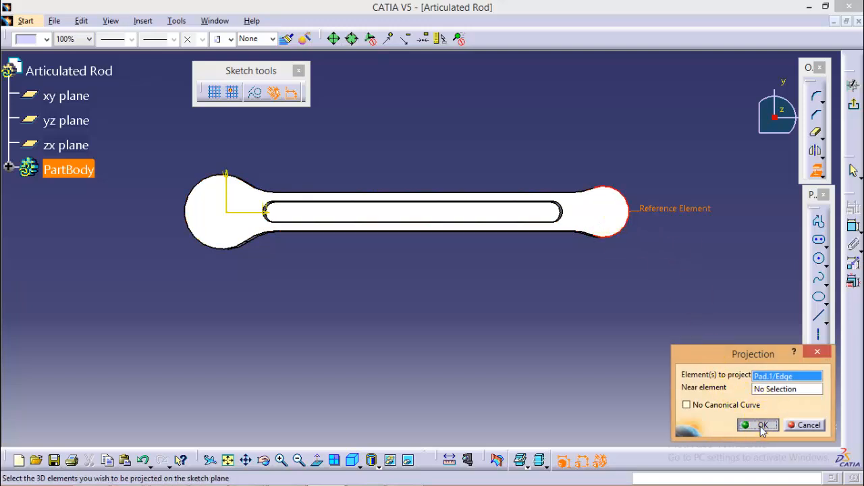
click(763, 425)
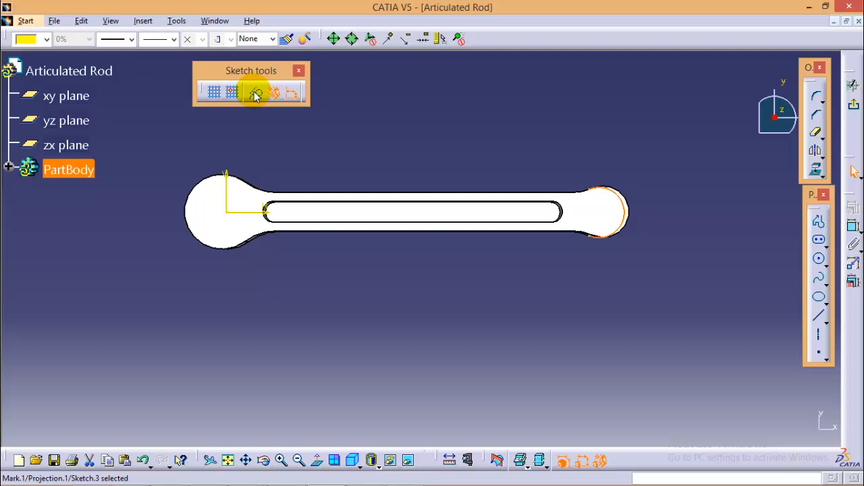
click(255, 92)
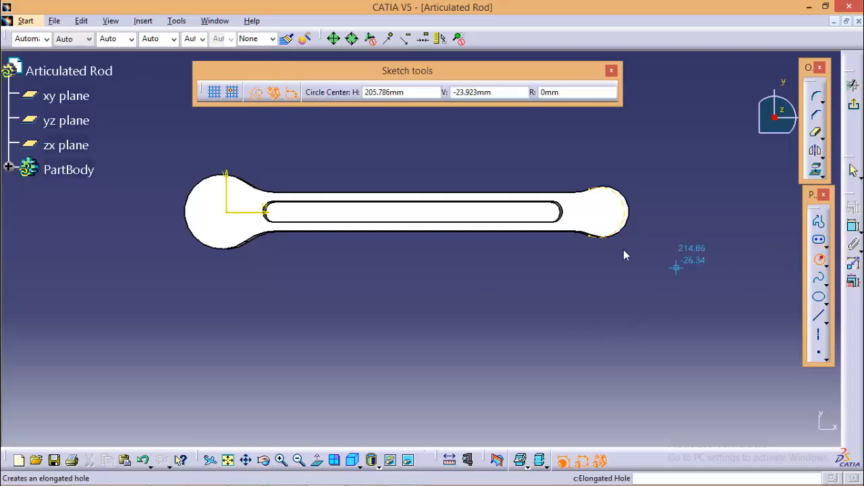
click(597, 216)
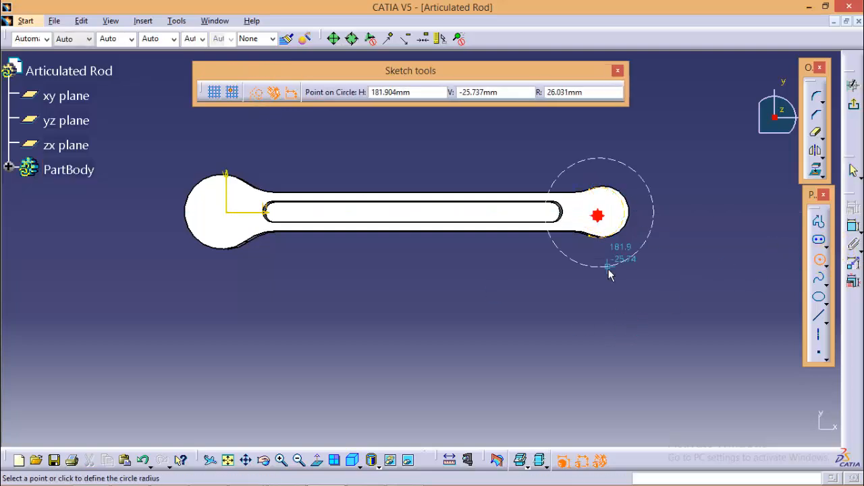
click(597, 215)
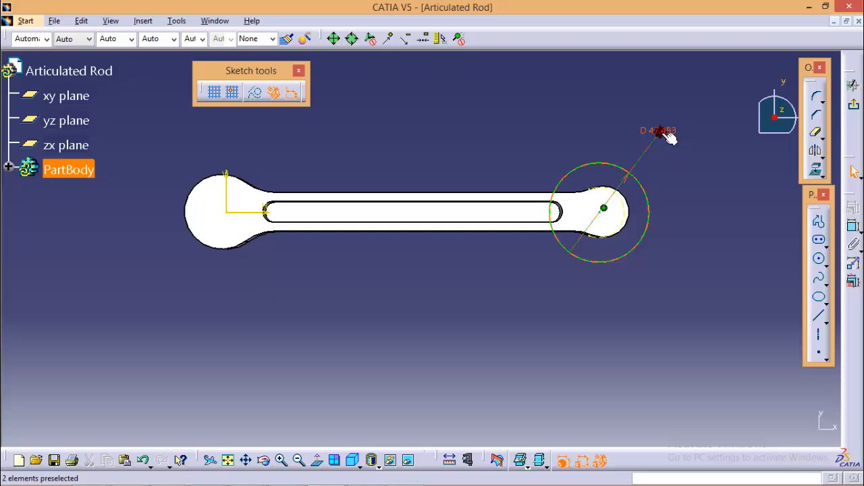
double_click(658, 130)
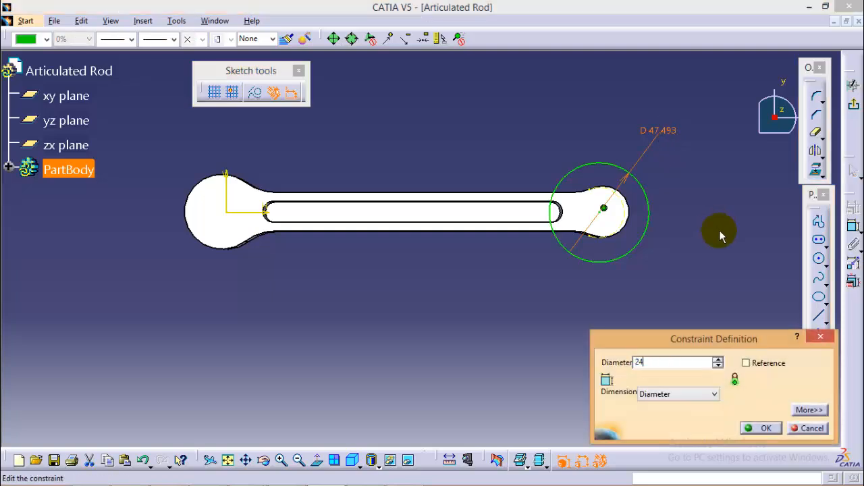
click(765, 427)
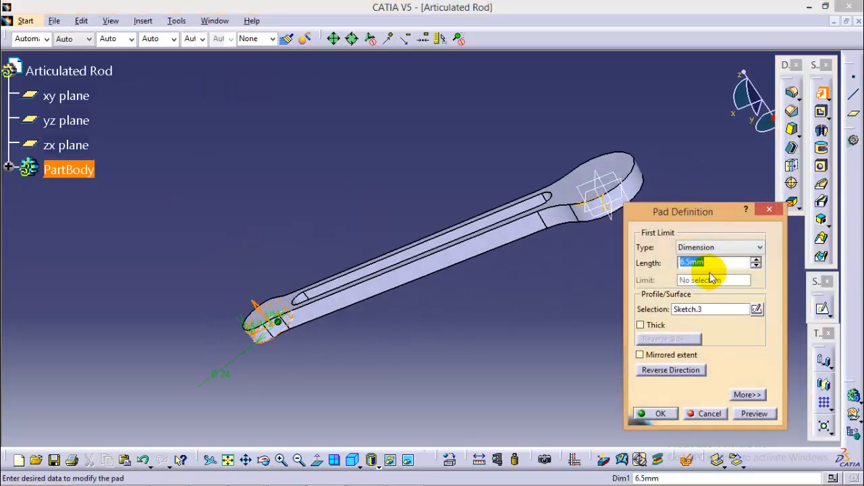
Pad Sketch.3 by 14 mm to form the right eye boss.
text(14)
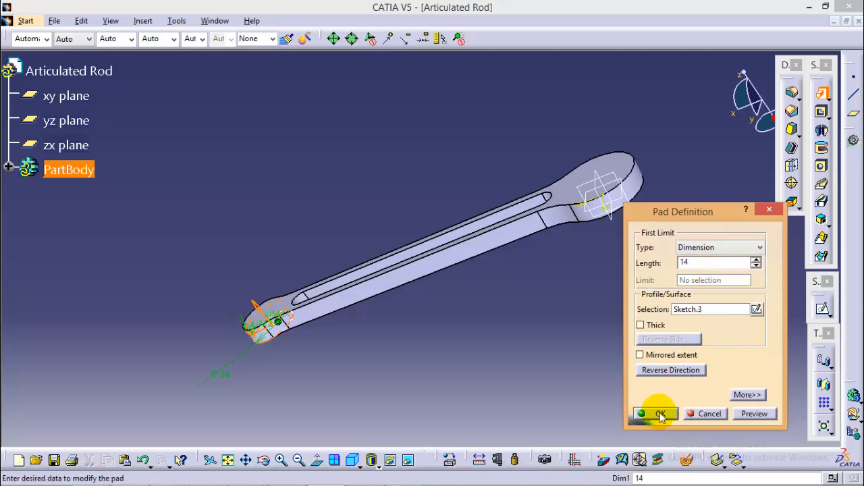
click(659, 413)
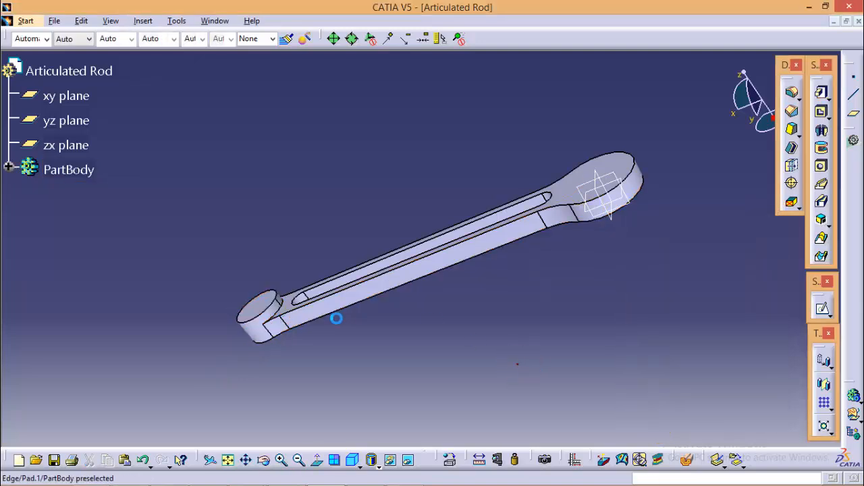
drag(336, 318, 378, 147)
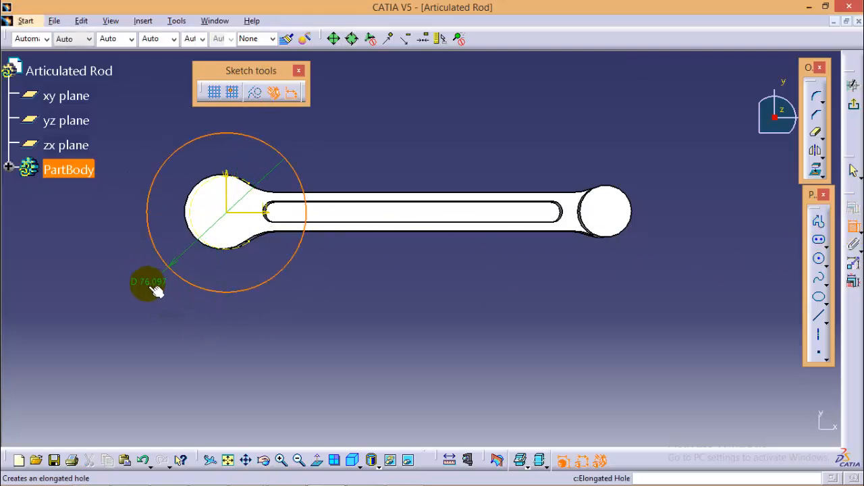
Set the left-end circle's diameter to 35 mm.
double_click(144, 282)
text(35)
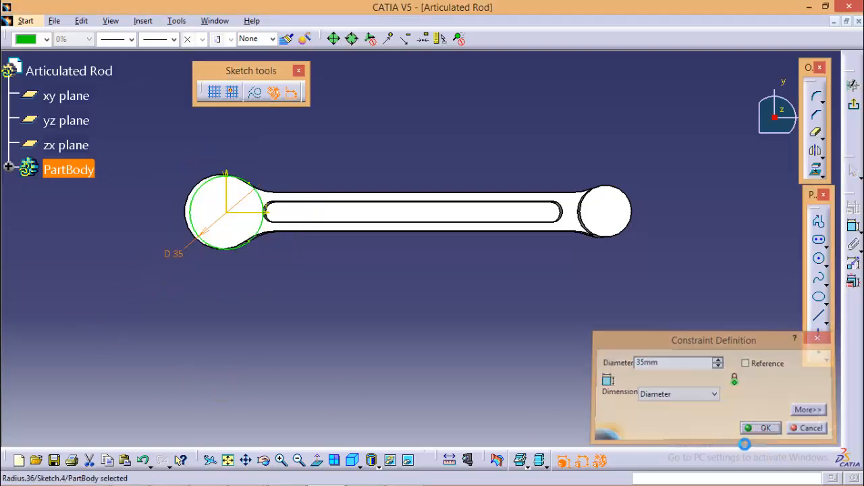
click(765, 427)
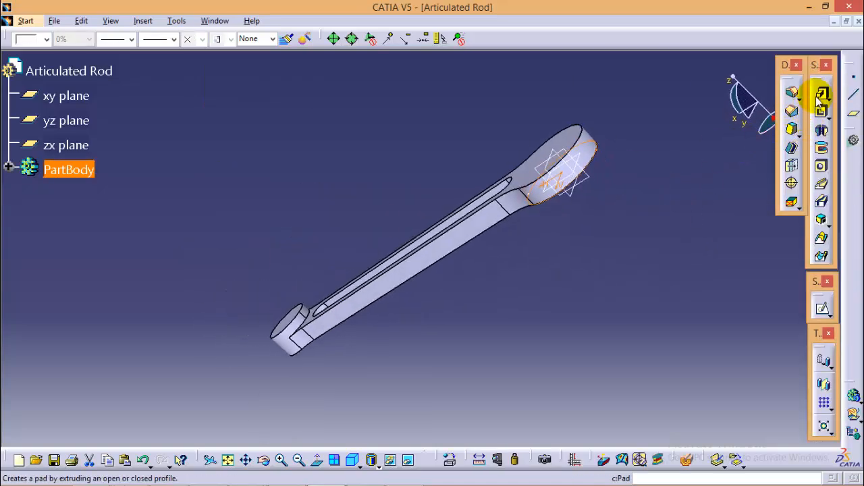
Pad the 35 mm circle into the larger eye boss and orbit to view it.
click(823, 93)
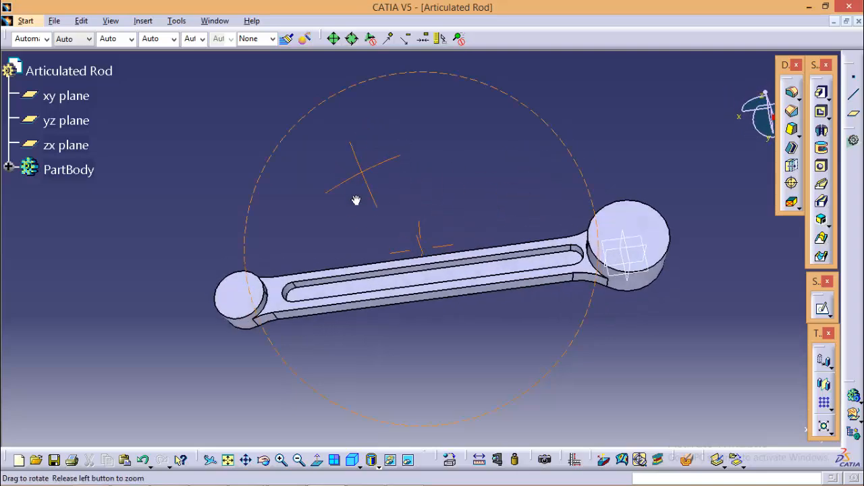
drag(356, 200, 318, 214)
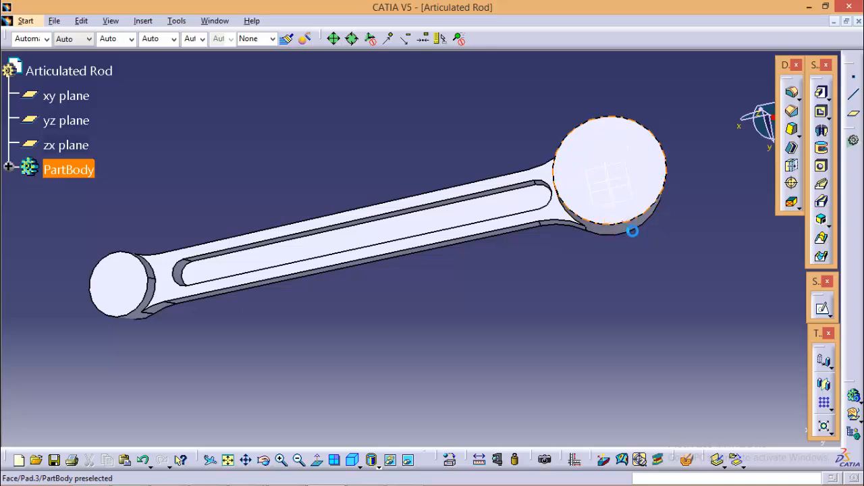
Place a 24 mm diameter hole on the larger eye's top face.
click(822, 166)
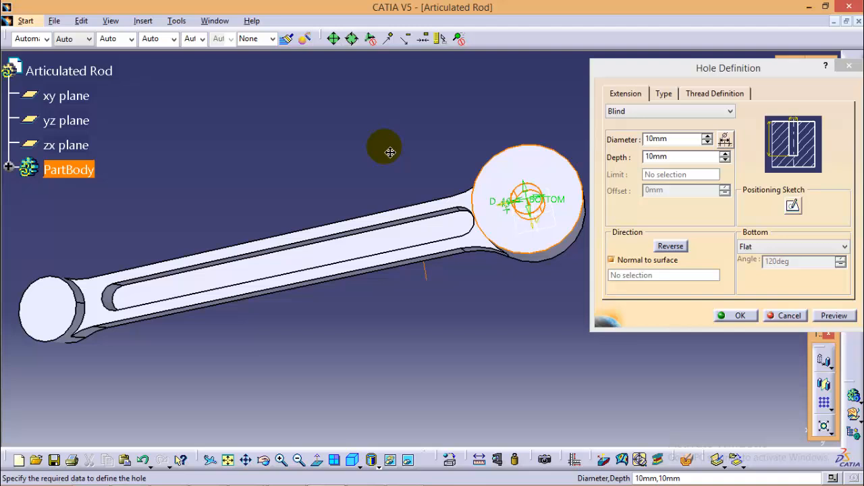
triple_click(671, 139)
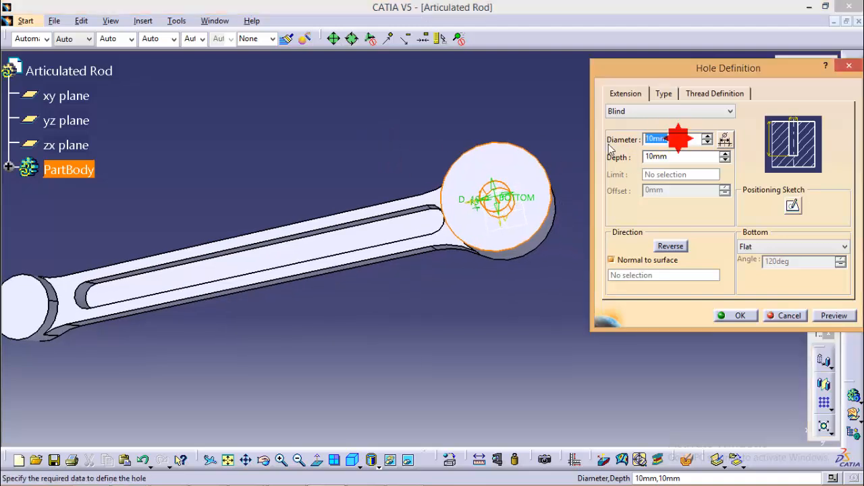
text(24)
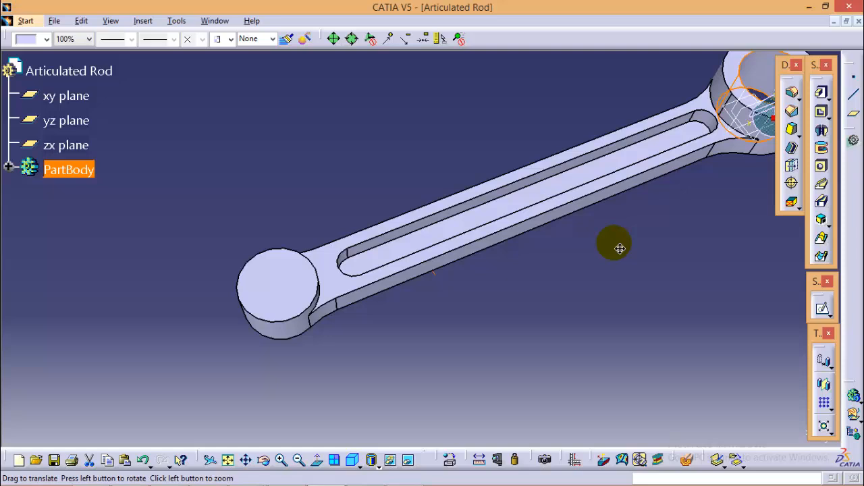
mouse_move(284, 273)
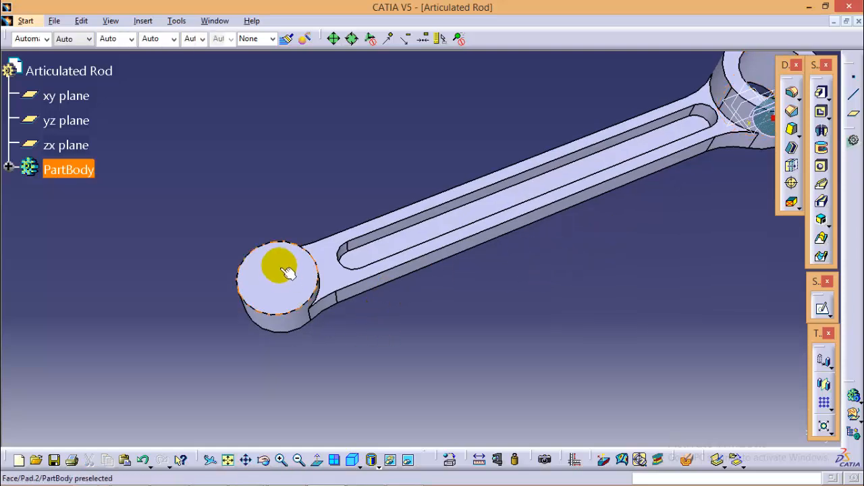
mouse_move(314, 307)
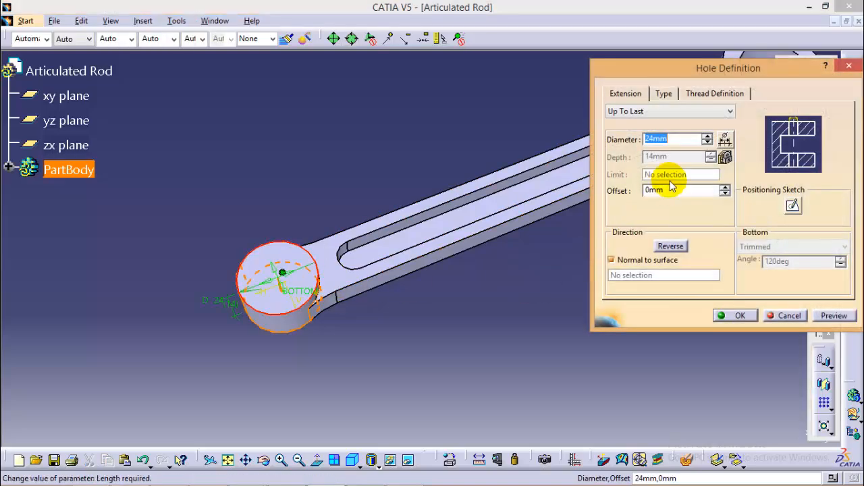
Set the smaller eye's hole diameter to 15 mm, confirm, and inspect both holes.
text(15)
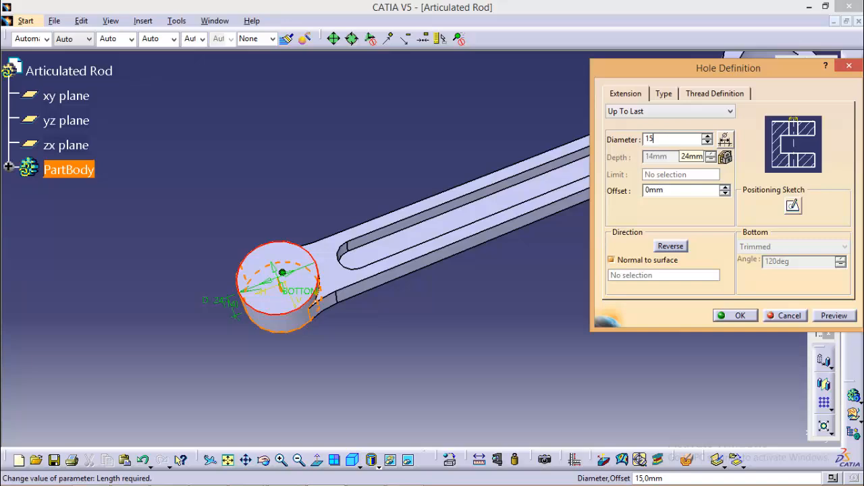
click(740, 316)
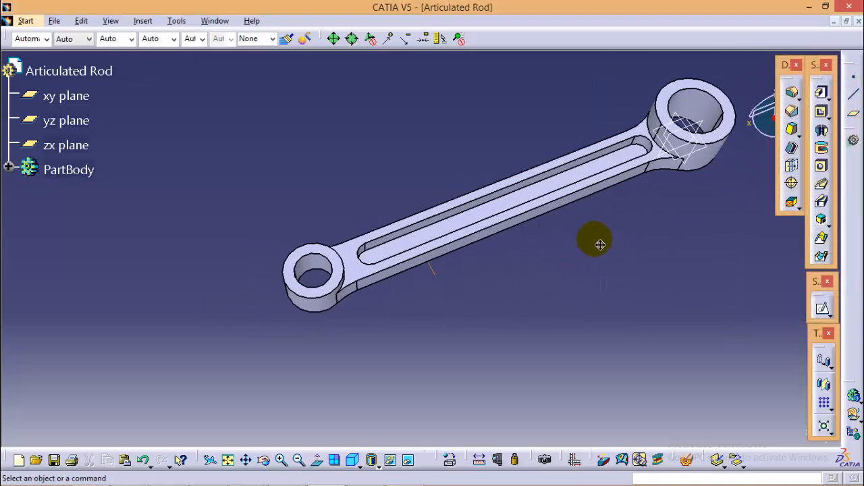
drag(599, 243, 534, 283)
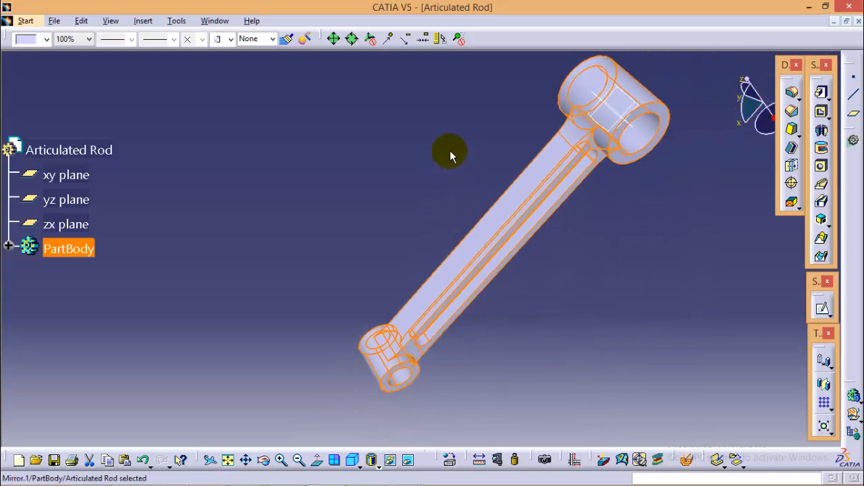
Orbit the mirrored rod to view the complete part.
drag(450, 156, 450, 243)
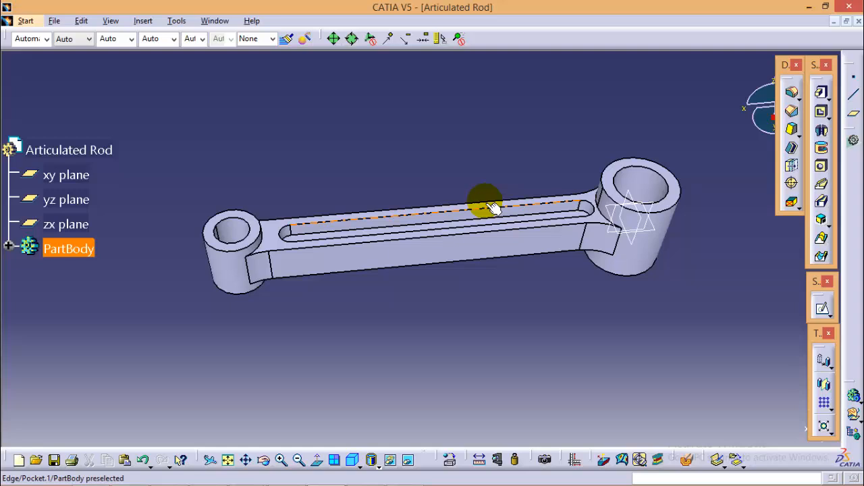
mouse_move(628, 243)
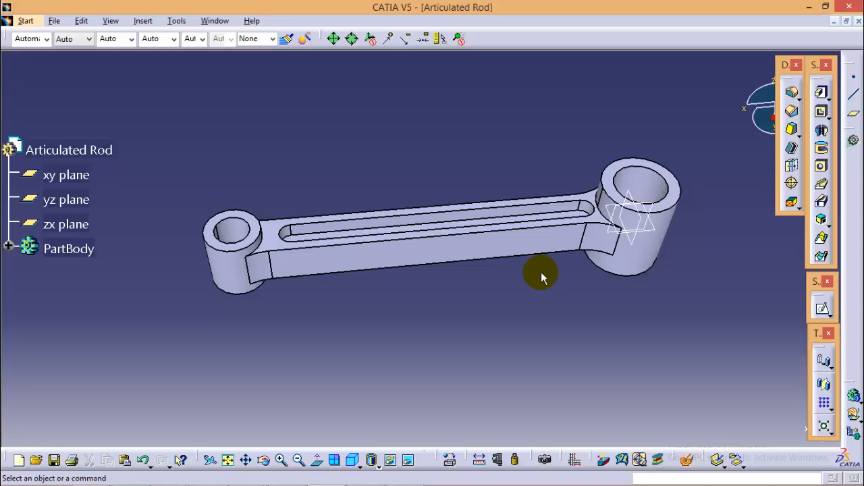
mouse_move(547, 280)
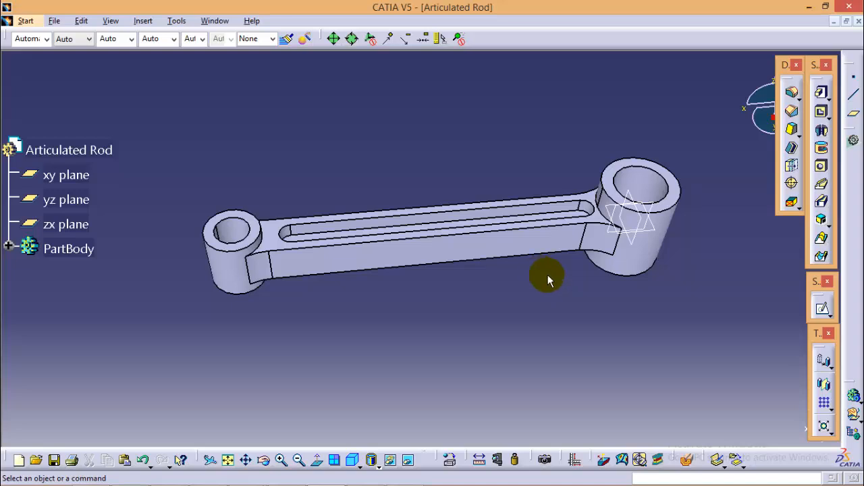